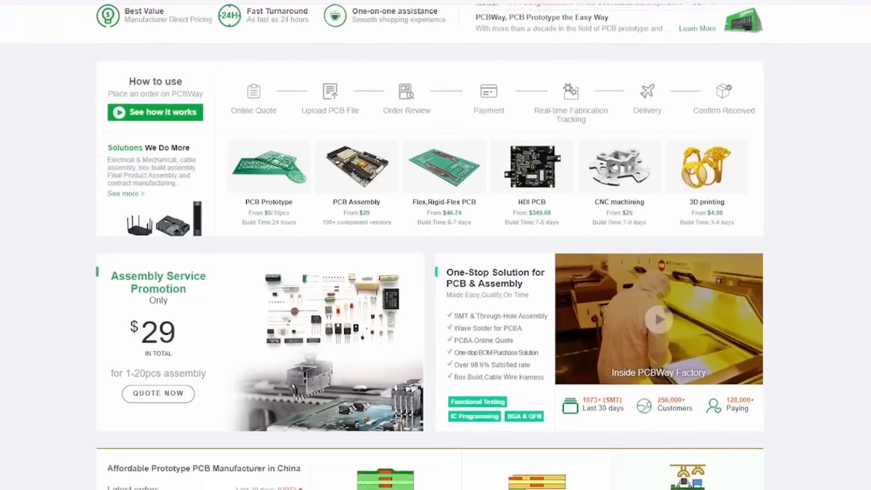
- Browse down the services homepage and quote options, then switch to the PCBWay+ project community
scroll(down, 3)
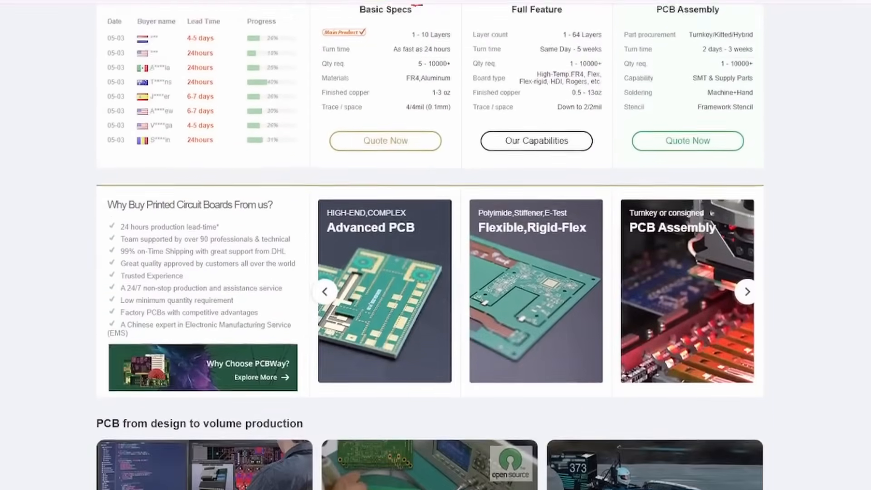
scroll(down, 3)
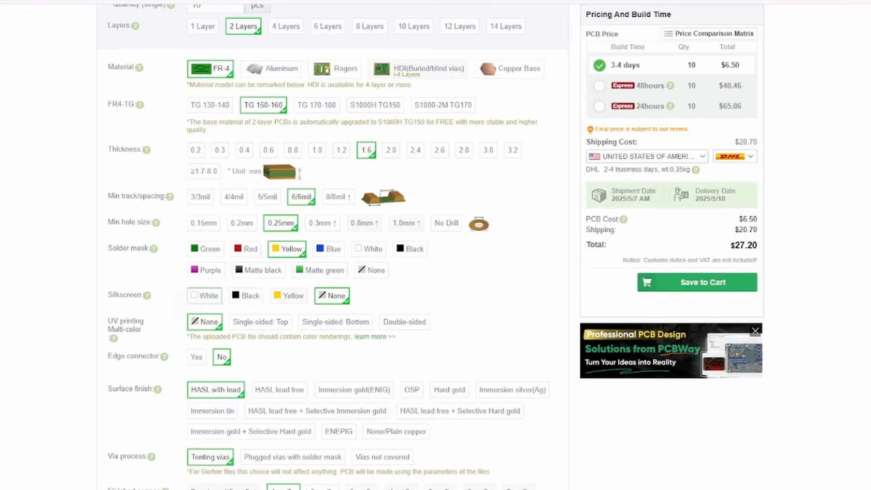
click(270, 15)
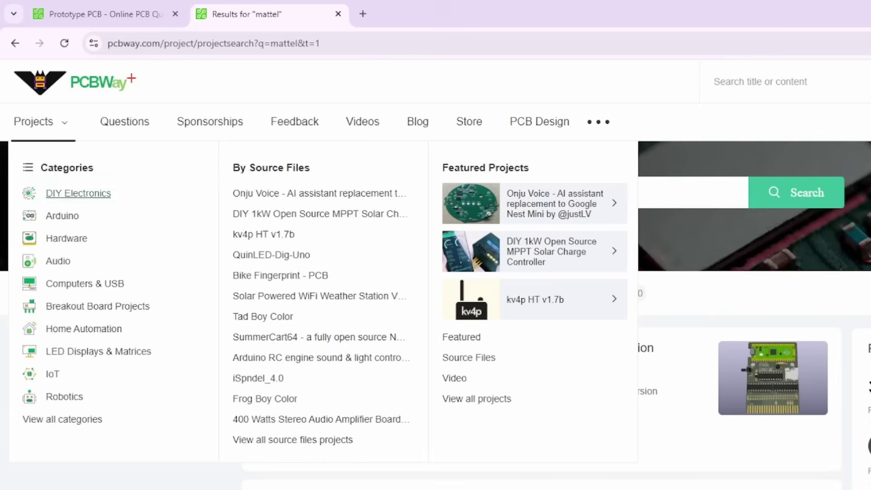